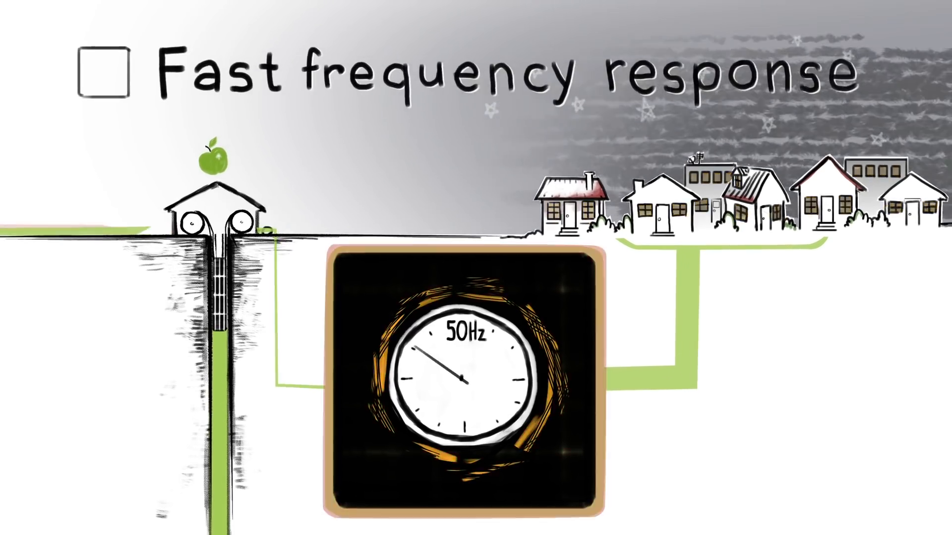
Play the explainer until the 50 Hz dial centres and 'Fast frequency response' is ticked.
click(104, 75)
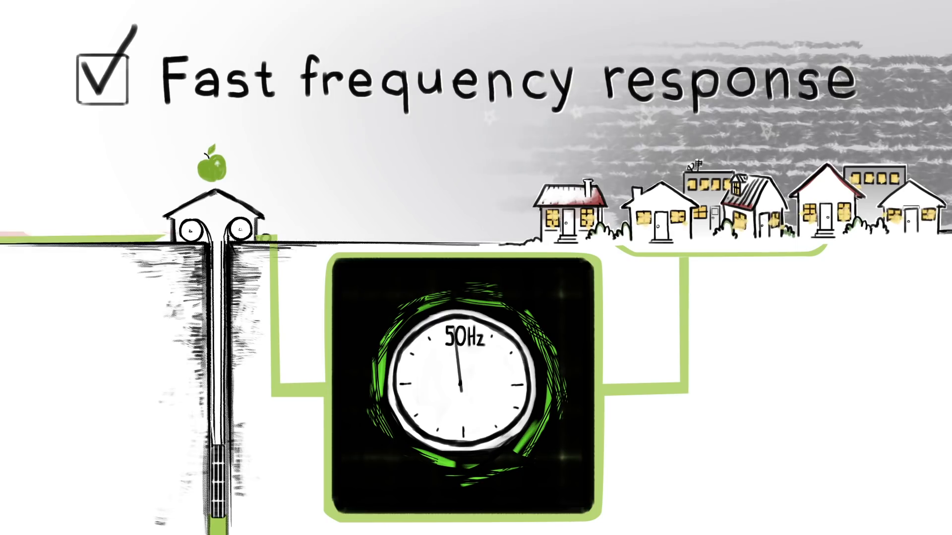